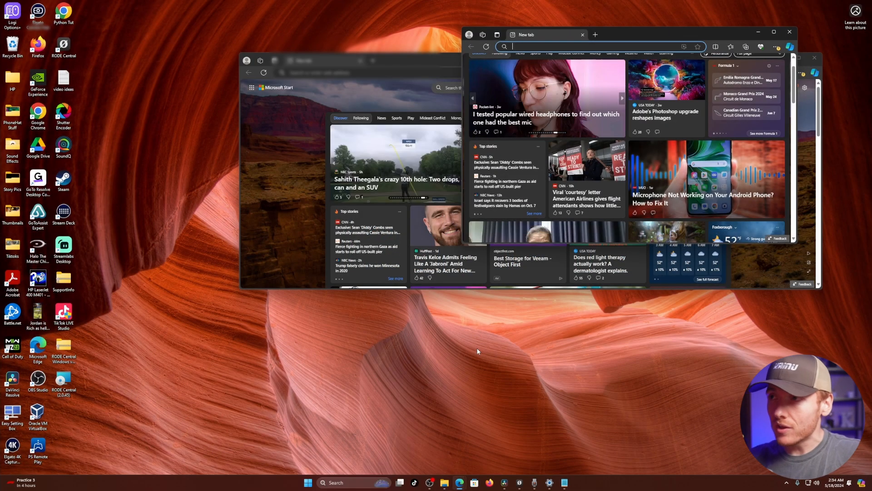
mouse_move(574, 364)
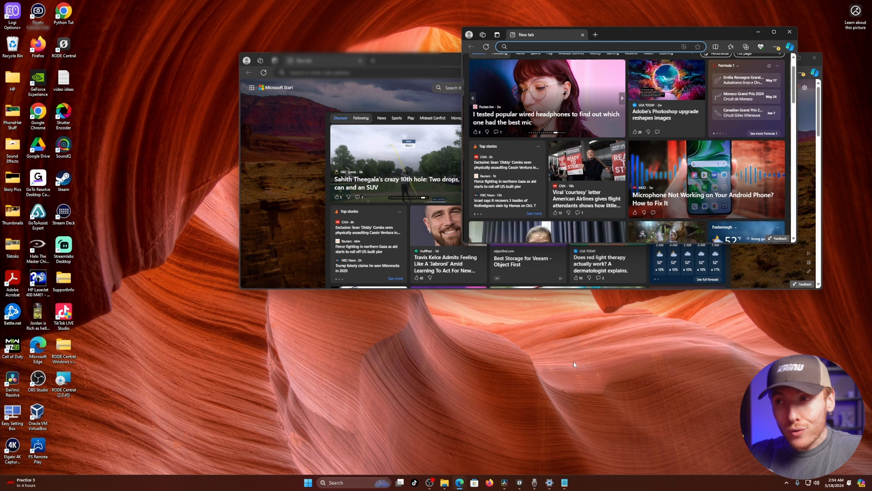